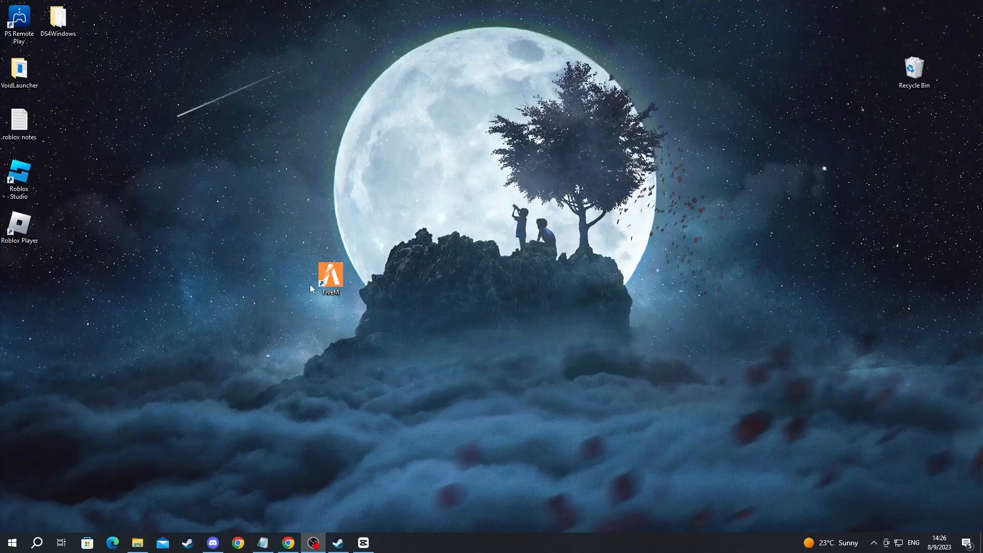
{"action": "mouse_move", "coordinate": [97, 419]}
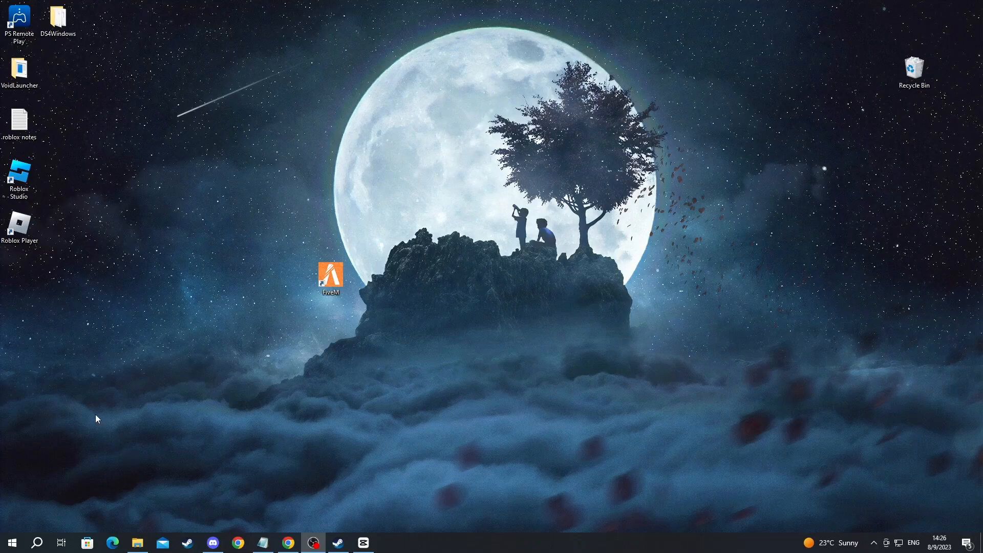
Step: Search Windows for "windows security" and open the Windows Security app
{"action": "left_click", "coordinate": [37, 542]}
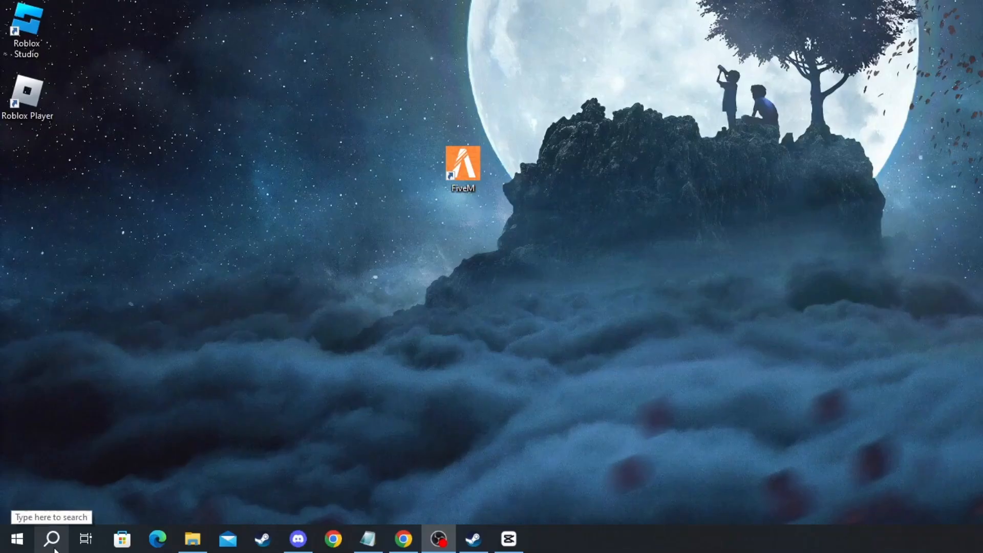
{"action": "left_click", "coordinate": [51, 539]}
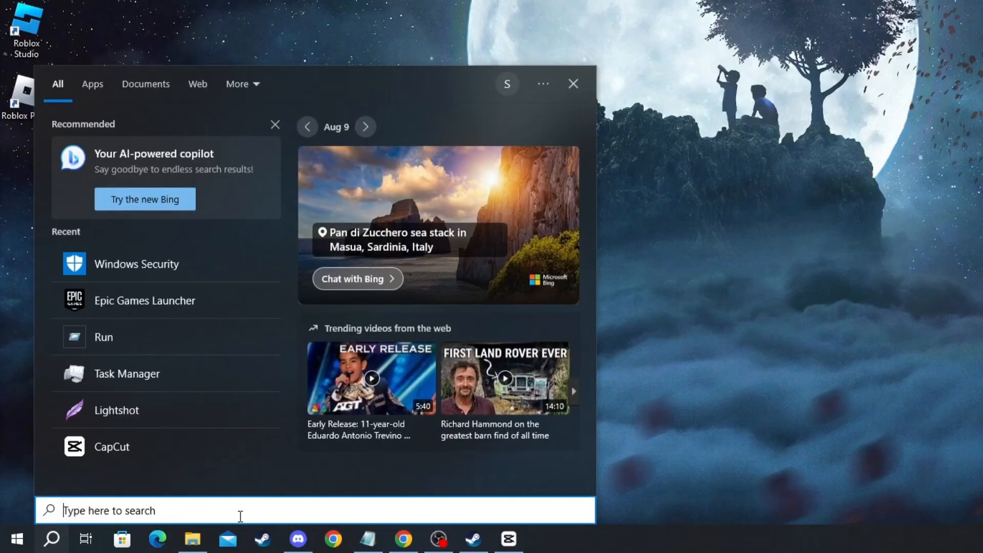
{"action": "type", "text": "windows security"}
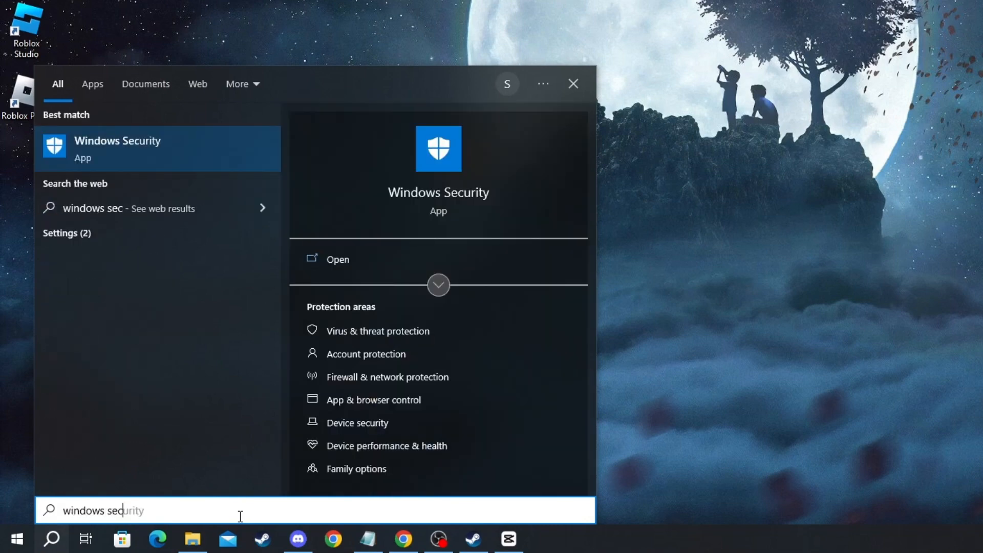
{"action": "type", "text": "urity"}
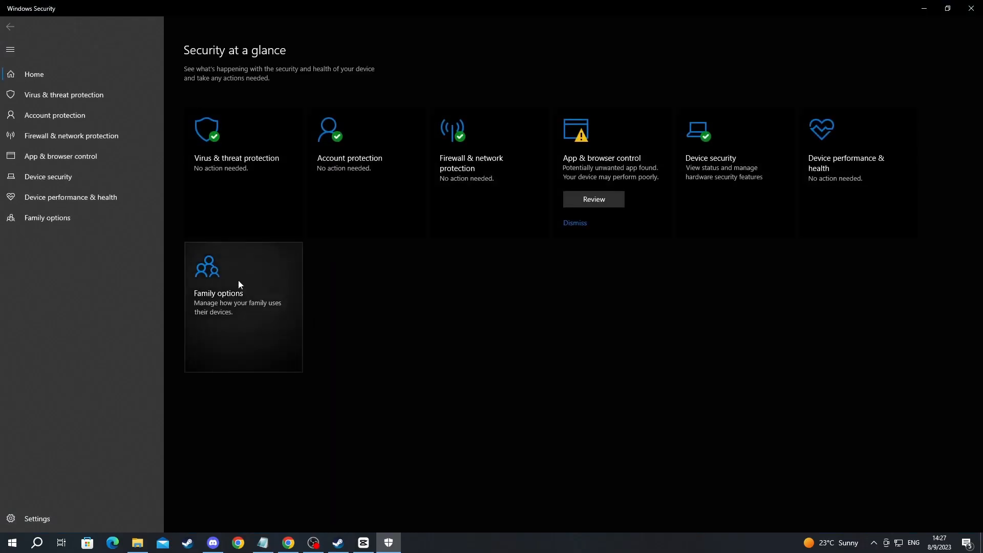
{"action": "mouse_move", "coordinate": [260, 190]}
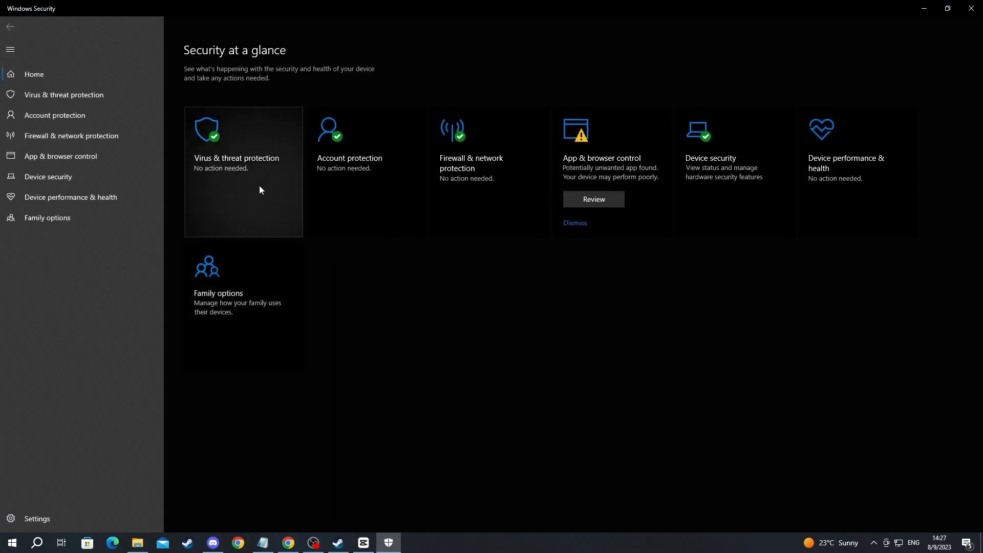
Step: Go through Virus & threat protection settings to the antivirus Exclusions list
{"action": "left_click", "coordinate": [237, 158]}
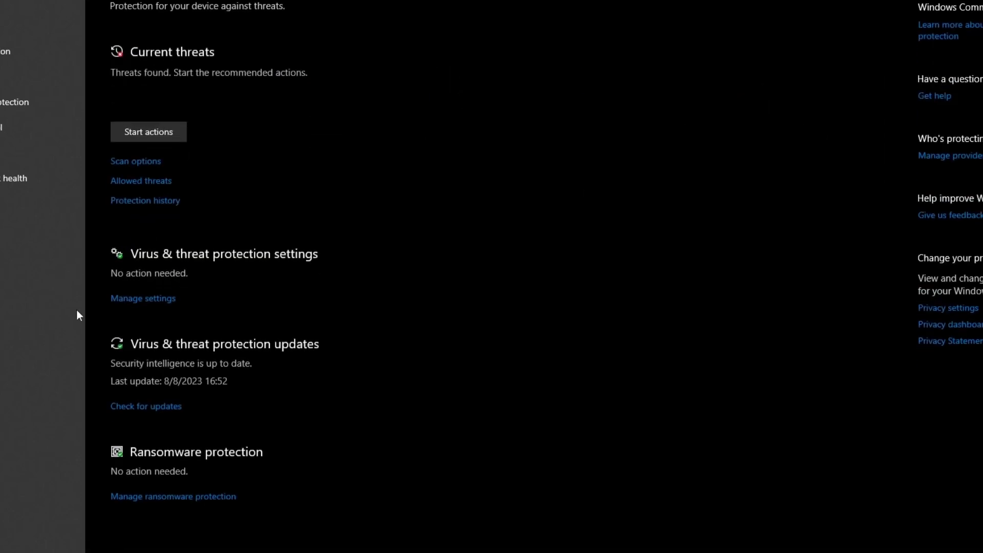
{"action": "mouse_move", "coordinate": [243, 260]}
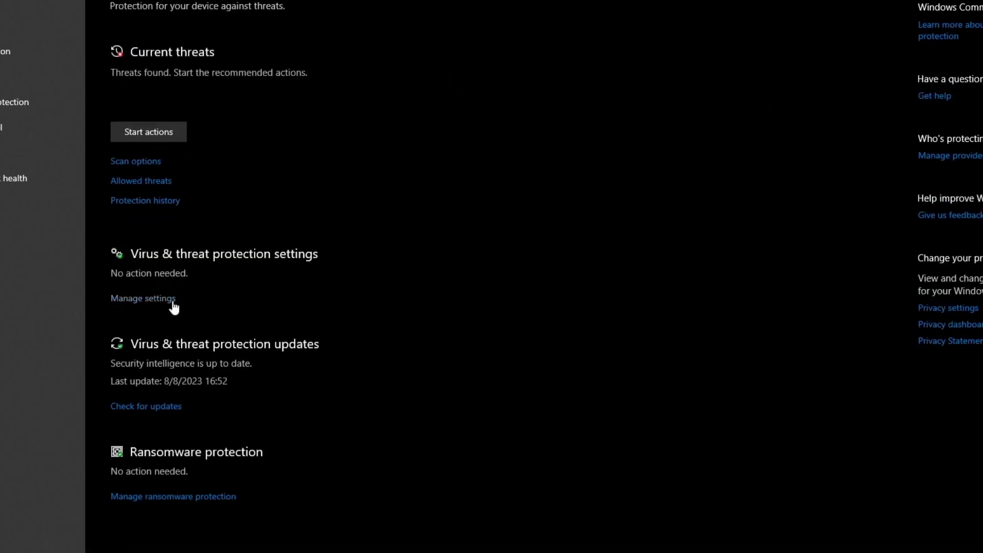
{"action": "left_click", "coordinate": [143, 298]}
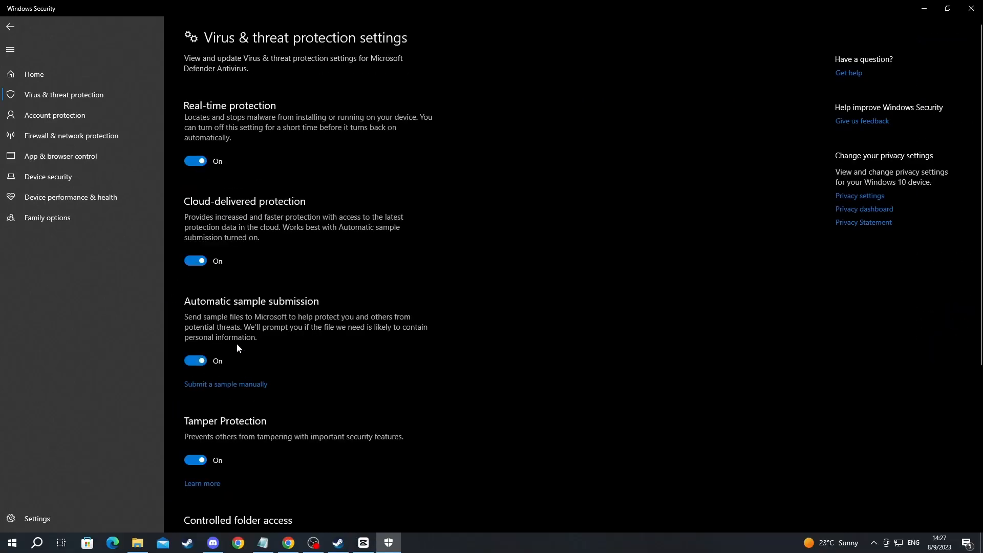
{"action": "scroll", "scroll_direction": "down", "scroll_amount": 3}
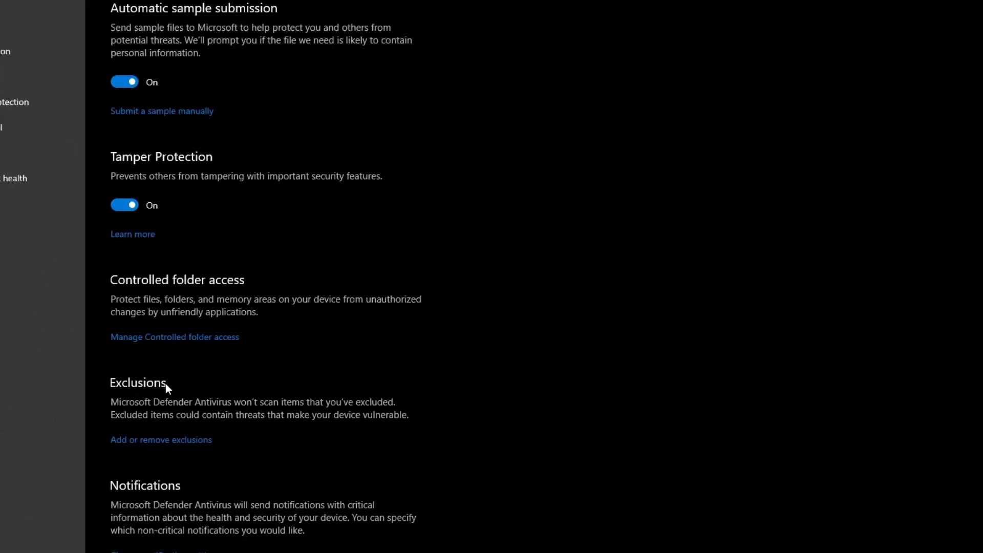
{"action": "mouse_move", "coordinate": [160, 439]}
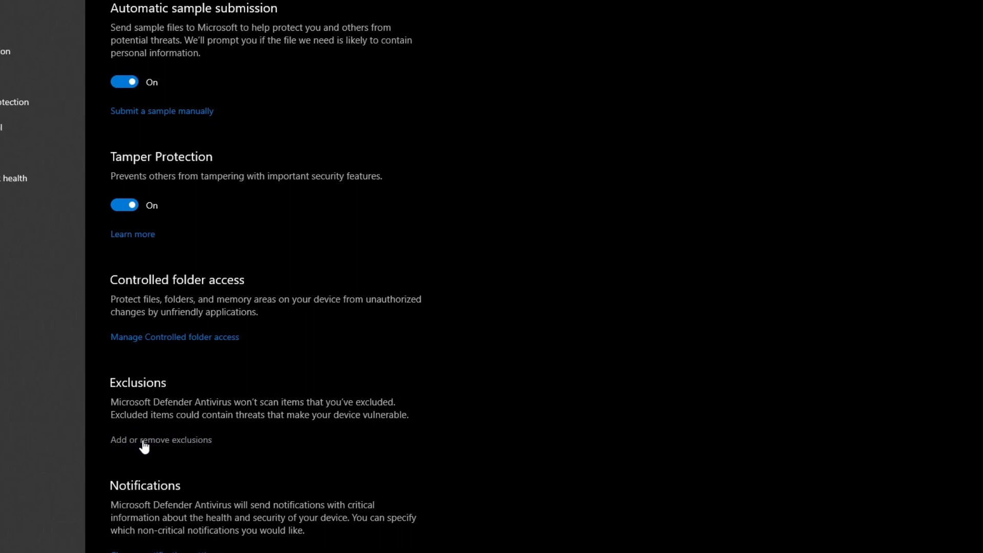
{"action": "left_click", "coordinate": [160, 440]}
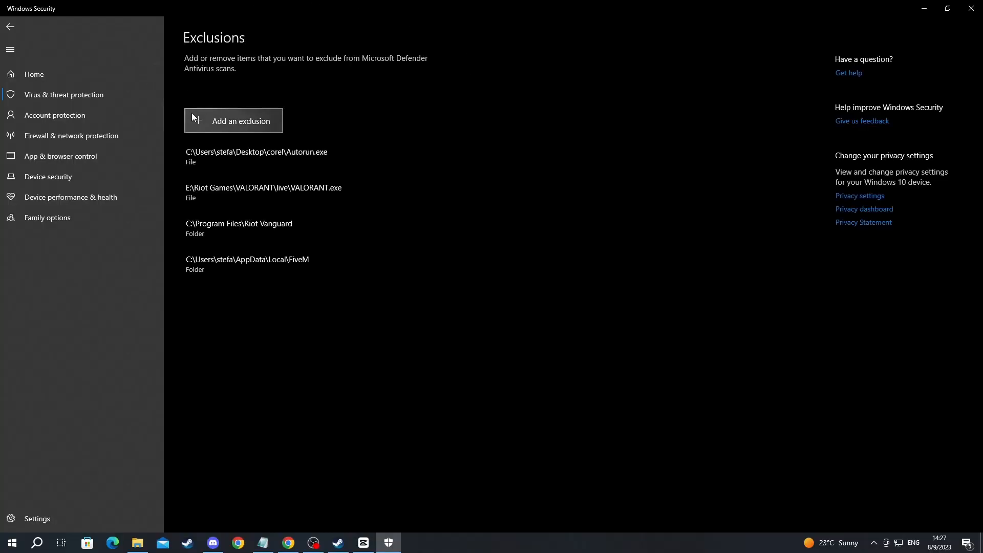
Step: Add E:\Epic Games\GTAV as a folder exclusion
{"action": "left_click", "coordinate": [233, 120]}
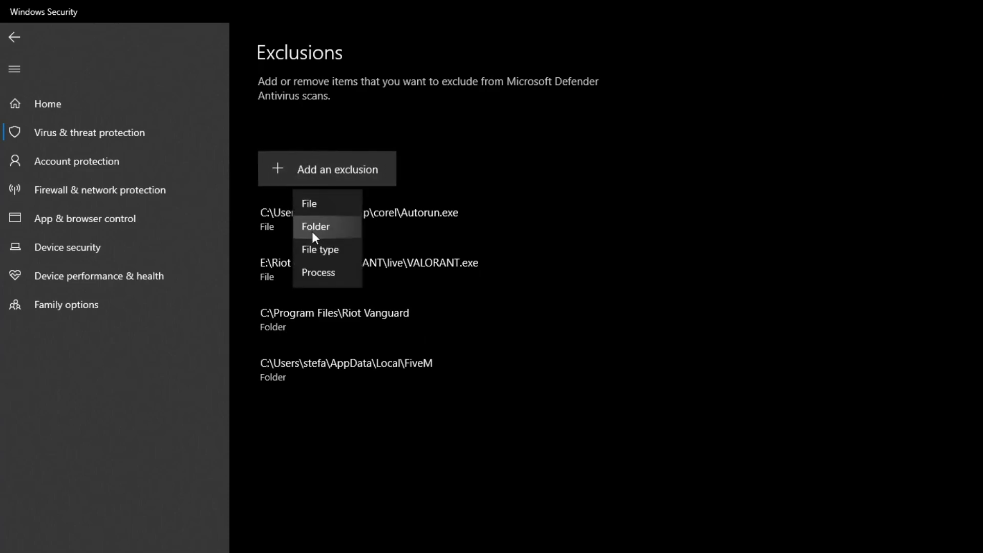
{"action": "left_click", "coordinate": [316, 226]}
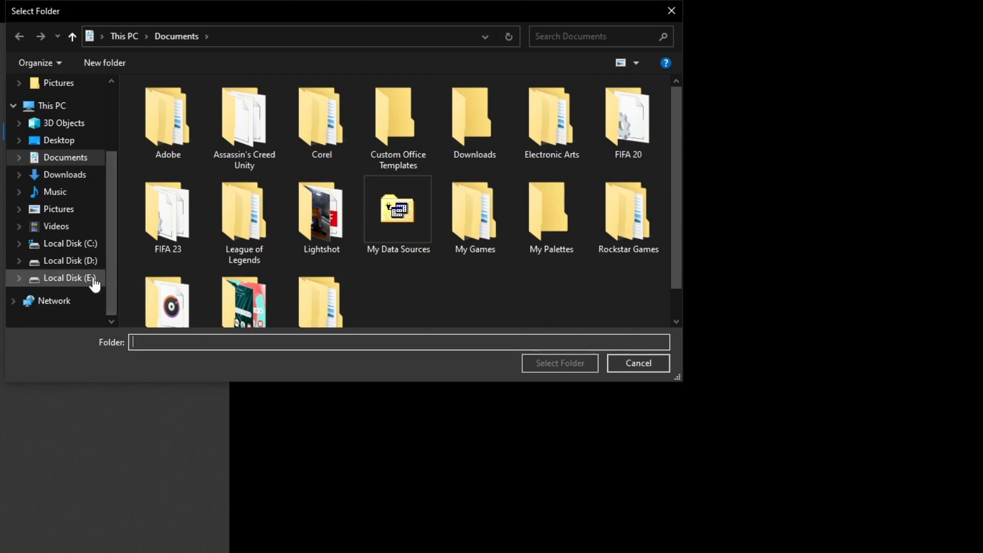
{"action": "left_click", "coordinate": [70, 278]}
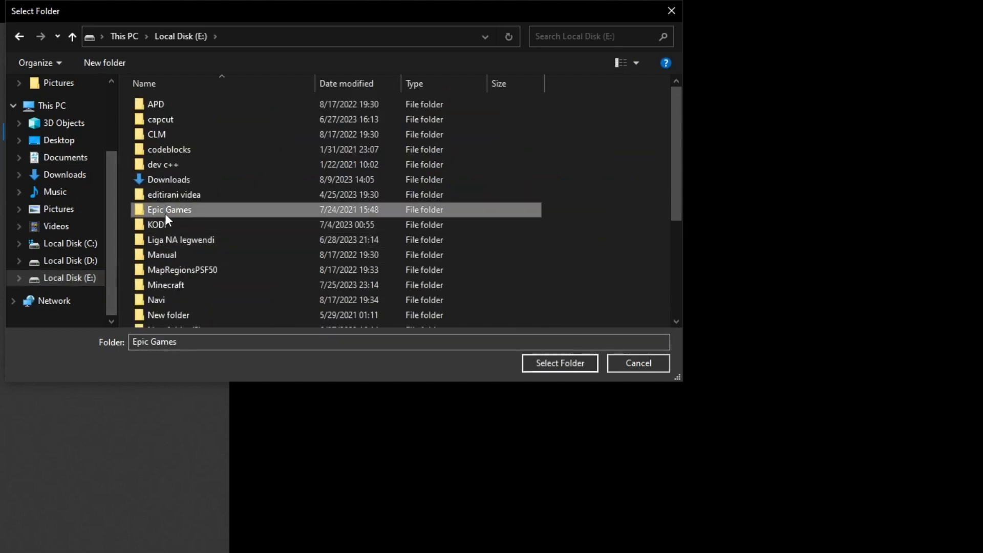
{"action": "double_click", "coordinate": [168, 210]}
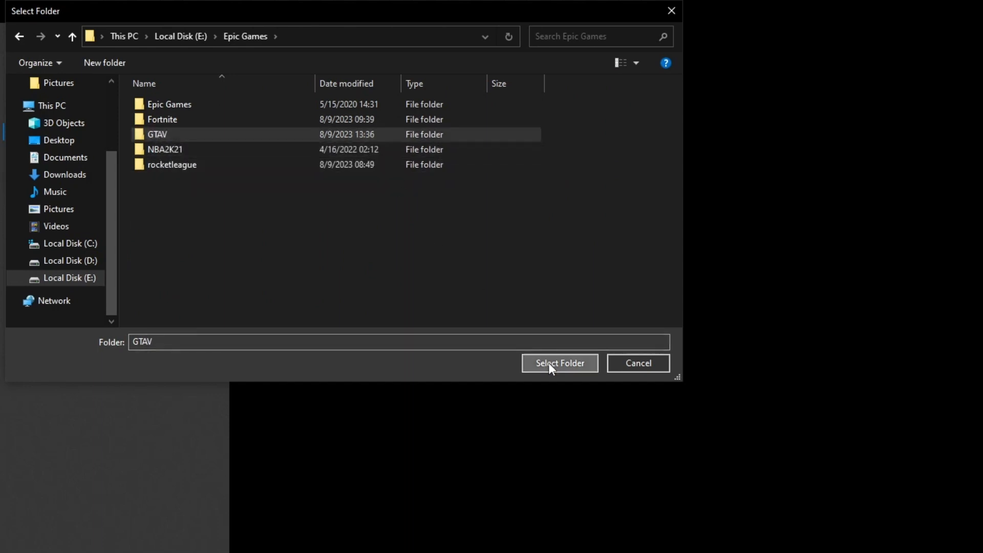
{"action": "left_click", "coordinate": [558, 363]}
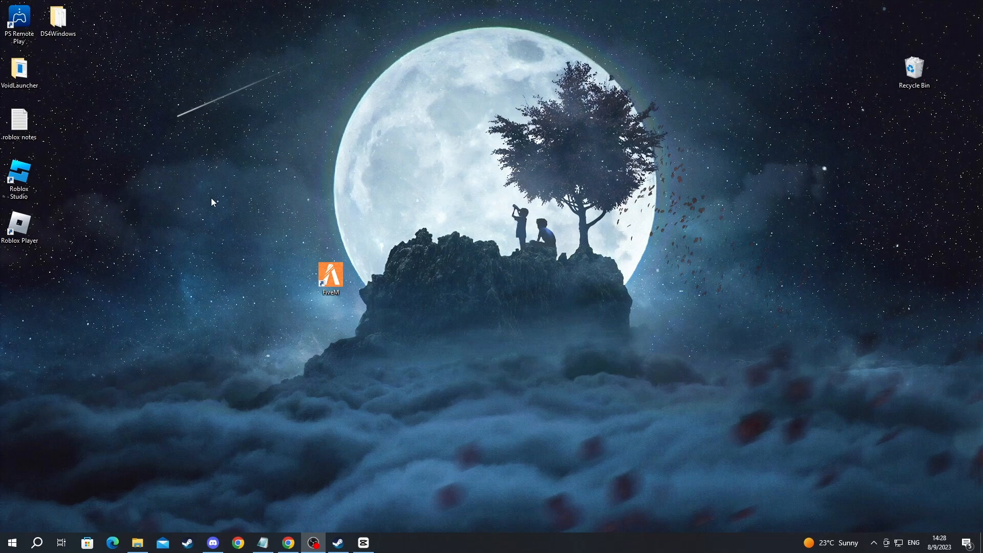
{"action": "mouse_move", "coordinate": [612, 299]}
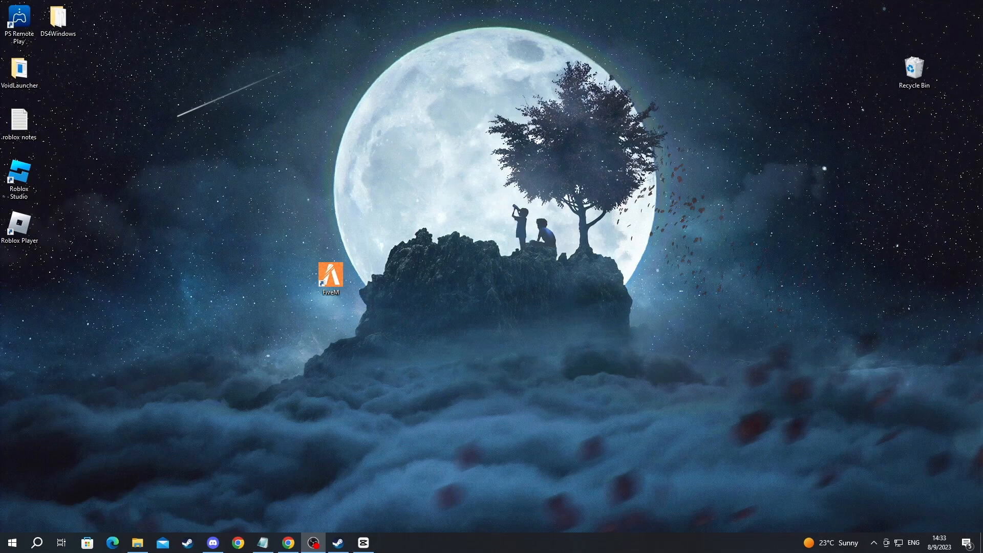
{"action": "mouse_move", "coordinate": [85, 481]}
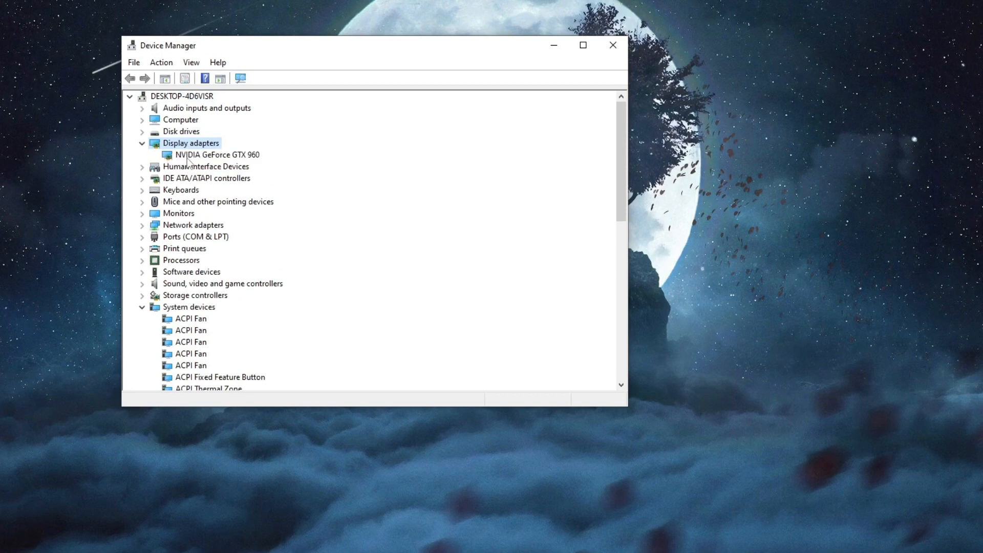
Step: Auto-search for an NVIDIA GeForce GTX 960 driver update, then close Device Manager
{"action": "right_click", "coordinate": [216, 154]}
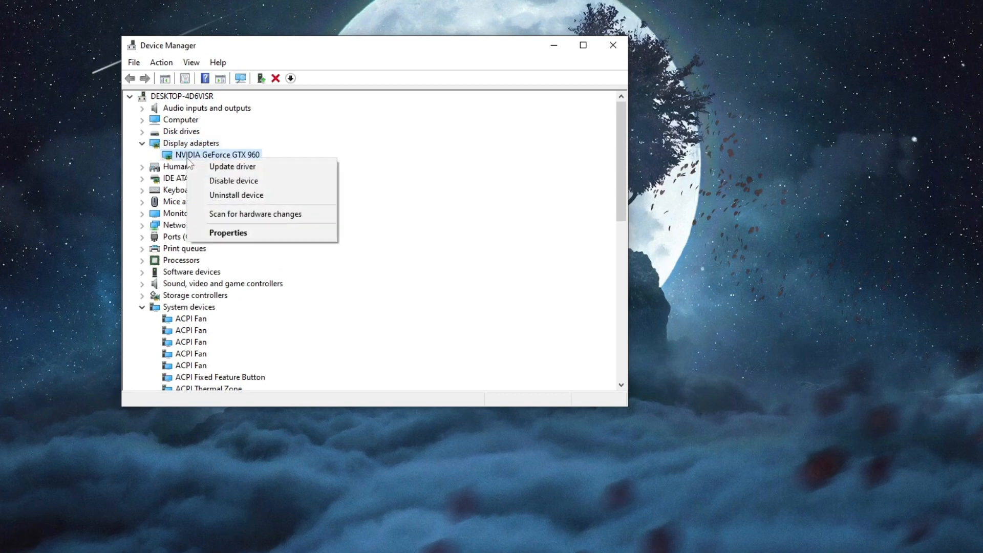
{"action": "left_click", "coordinate": [231, 166]}
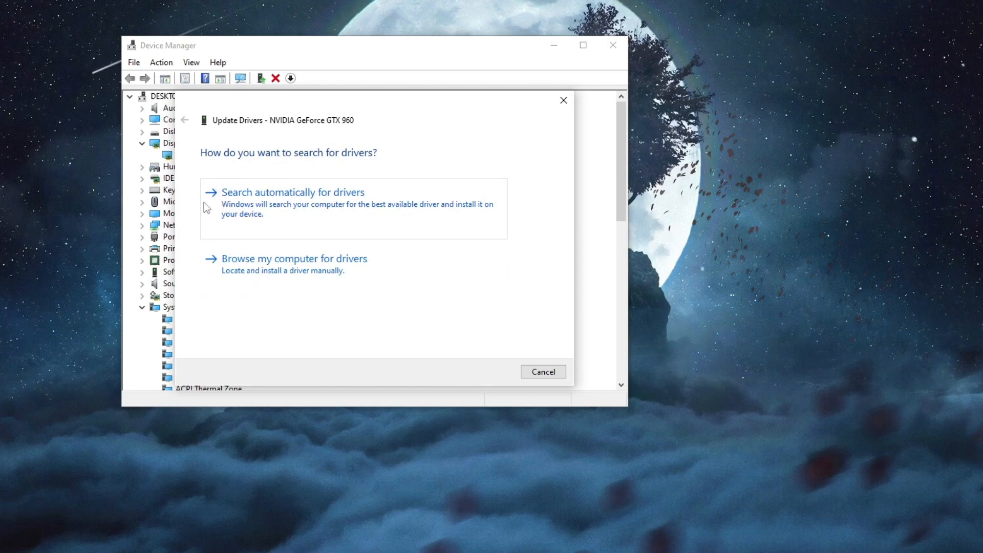
{"action": "left_click", "coordinate": [291, 192]}
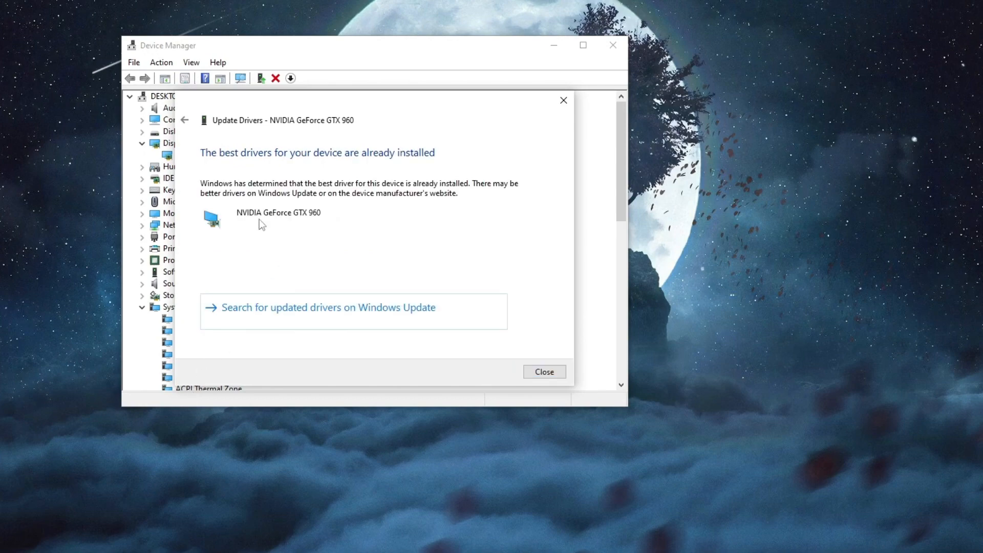
{"action": "mouse_move", "coordinate": [391, 171]}
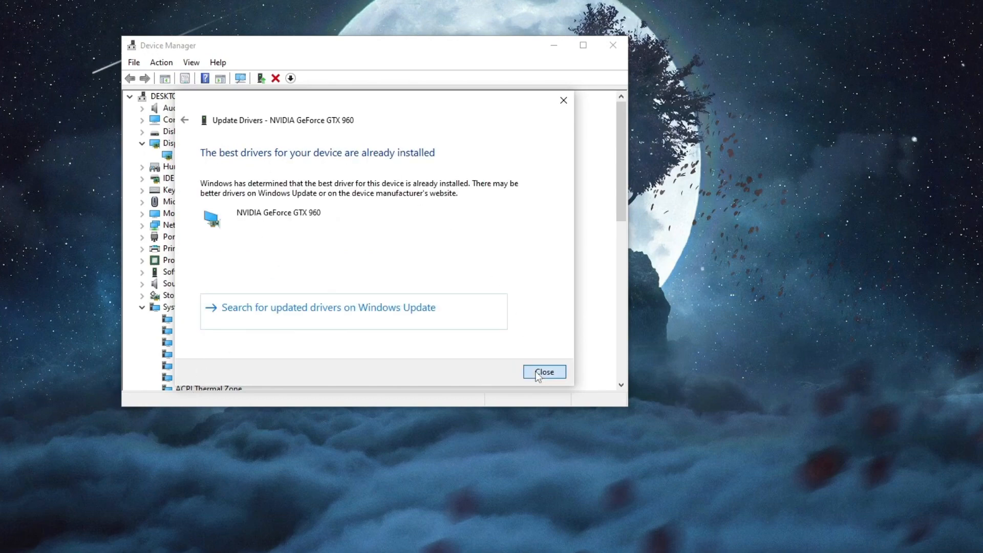
{"action": "left_click", "coordinate": [543, 371]}
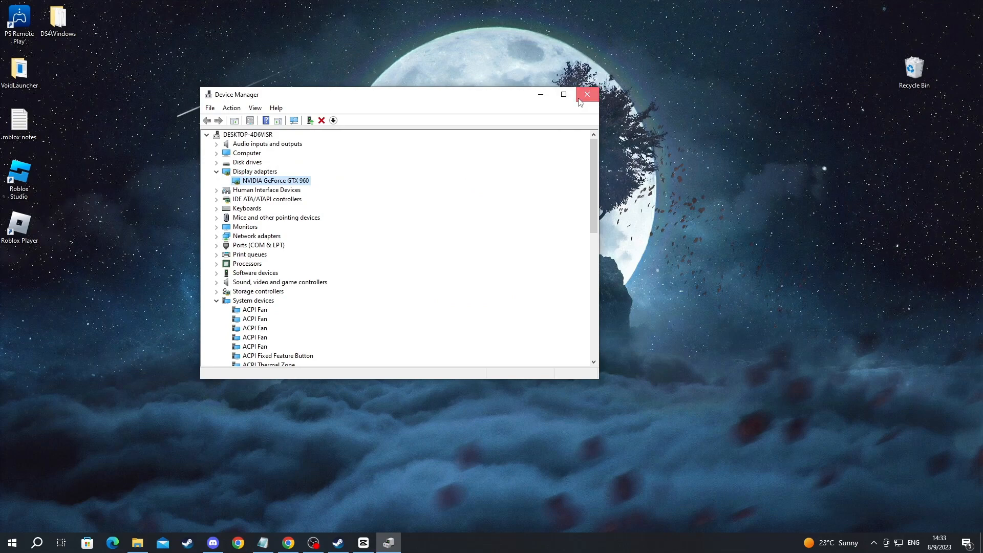
{"action": "left_click", "coordinate": [587, 95]}
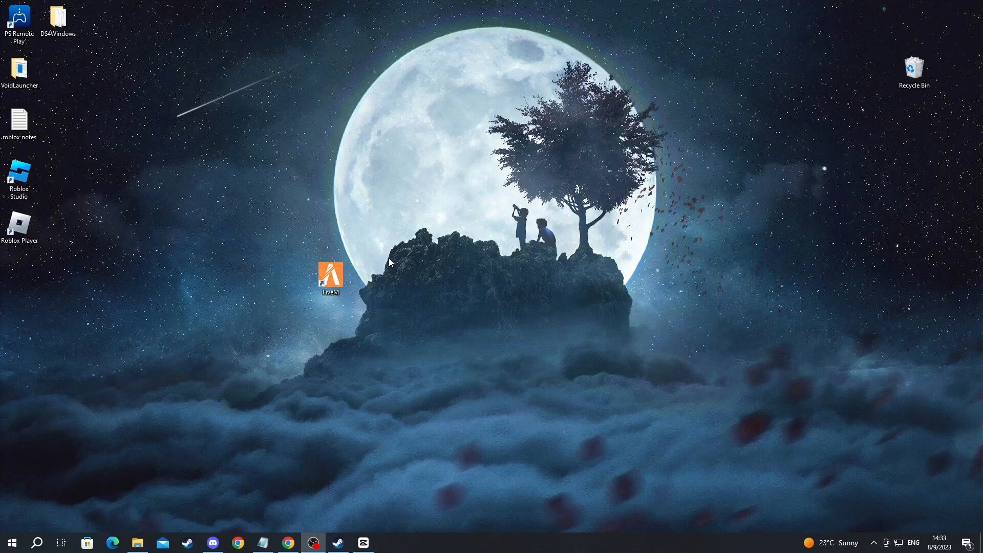
Step: Open the Installed Files page of Counter-Strike's Steam properties
{"action": "left_click", "coordinate": [312, 542]}
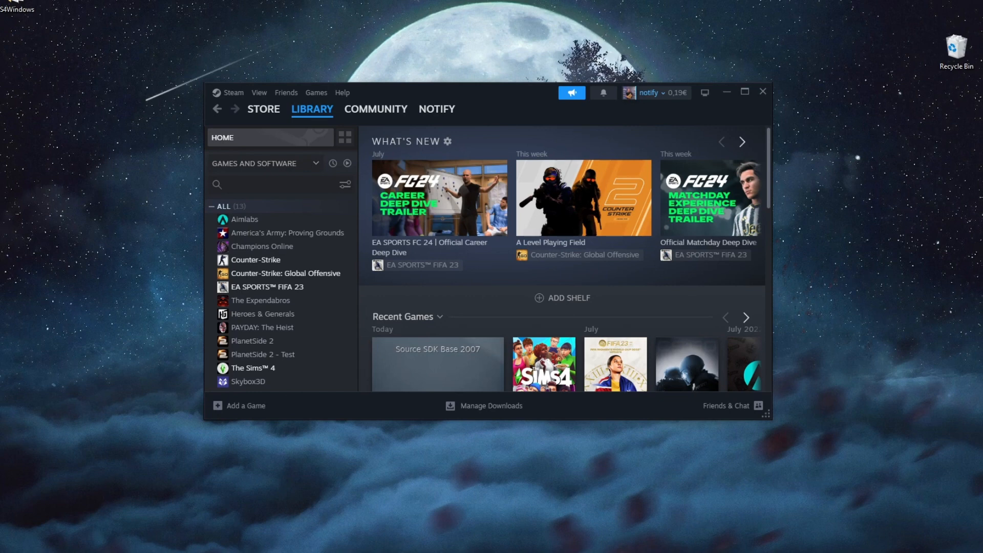
{"action": "mouse_move", "coordinate": [606, 322]}
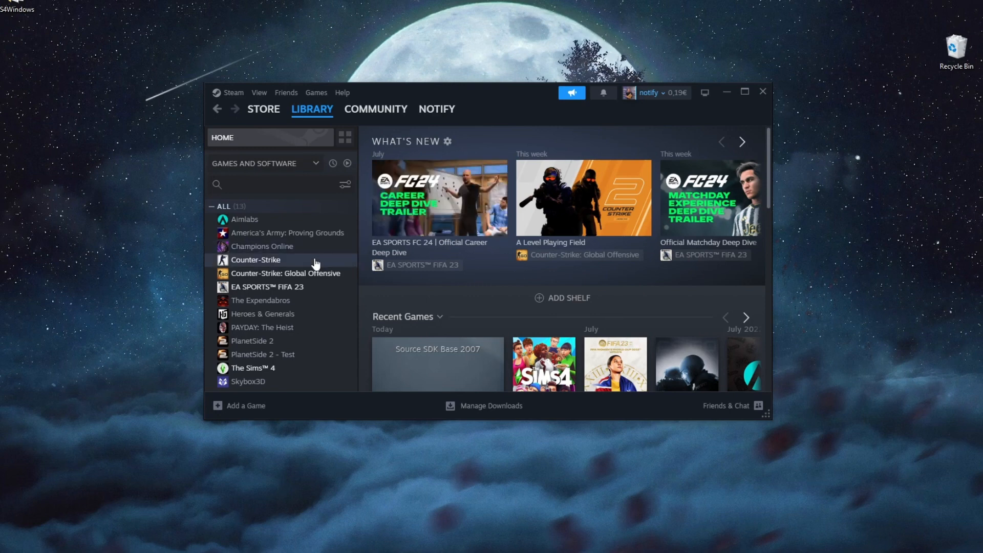
{"action": "mouse_move", "coordinate": [270, 273]}
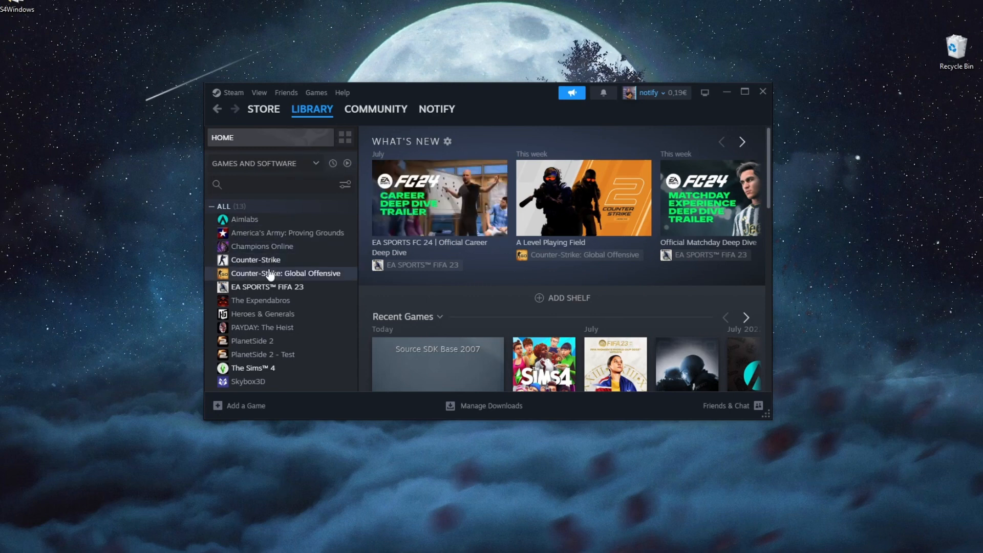
{"action": "mouse_move", "coordinate": [255, 260]}
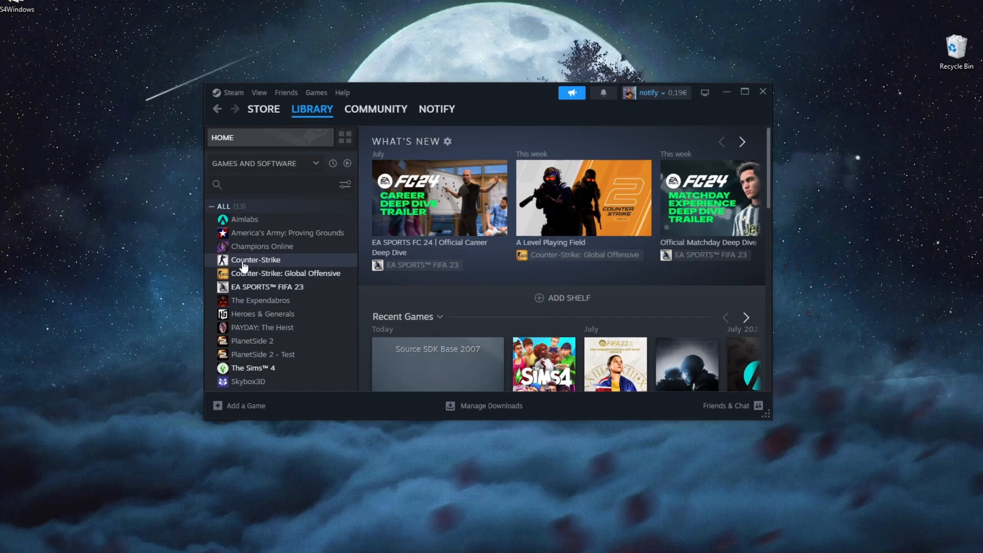
{"action": "right_click", "coordinate": [255, 260]}
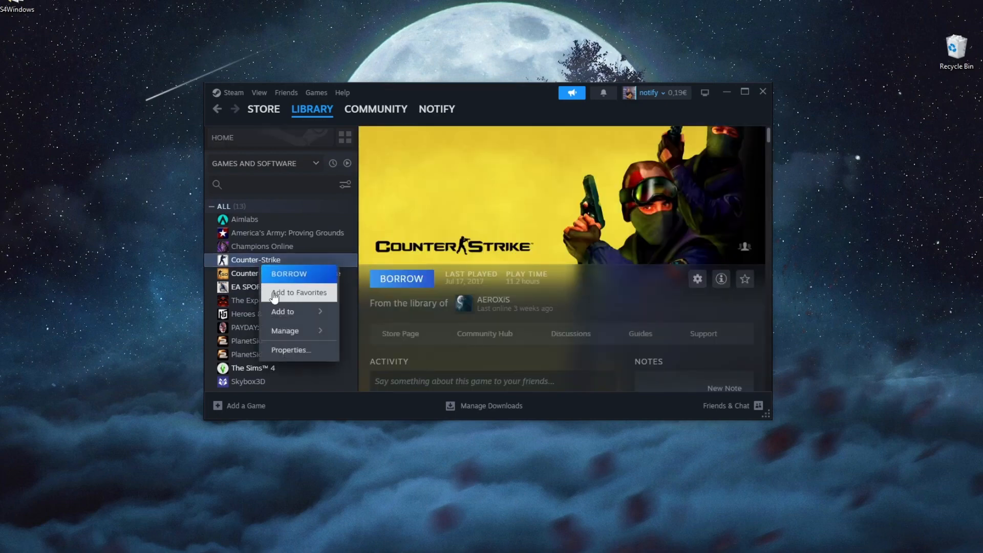
{"action": "left_click", "coordinate": [290, 350]}
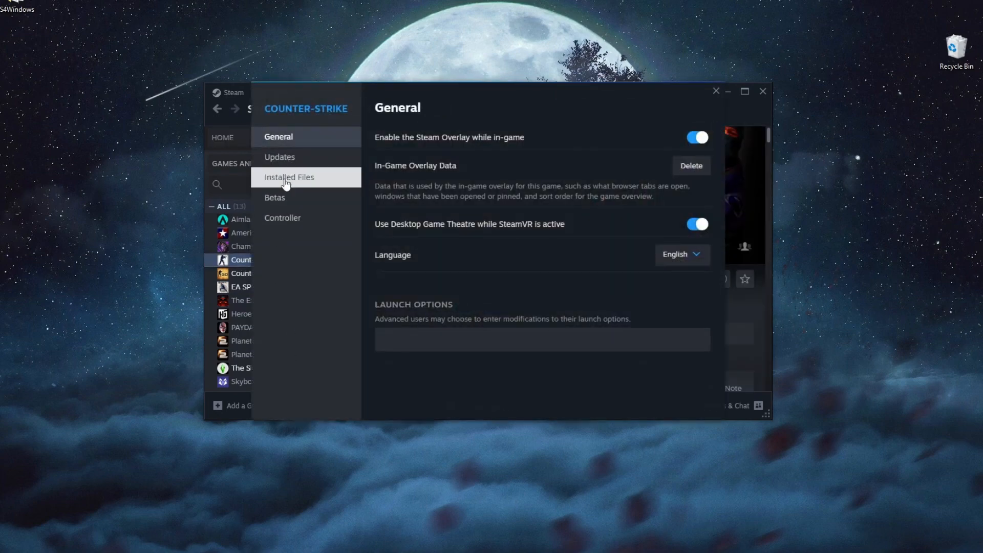
{"action": "left_click", "coordinate": [289, 176]}
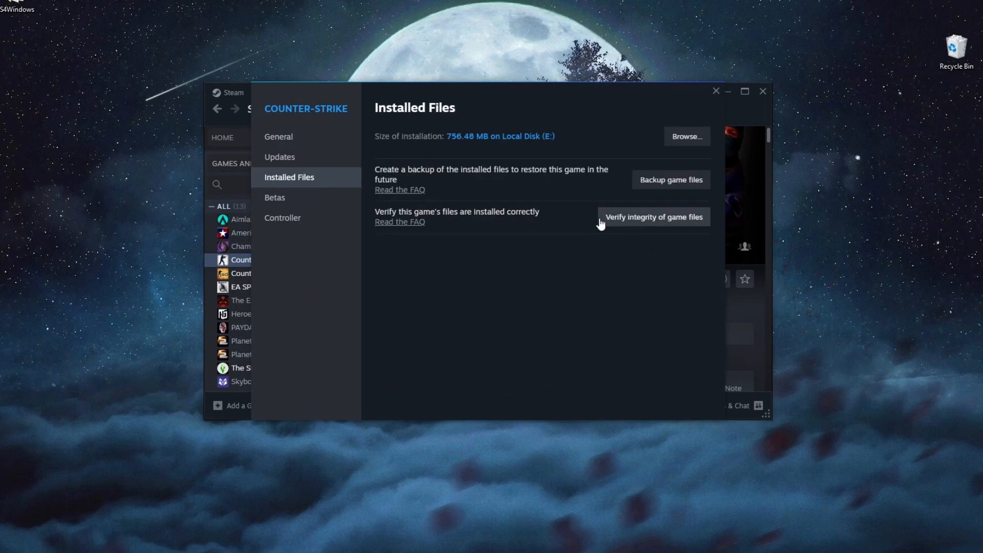
{"action": "mouse_move", "coordinate": [716, 91]}
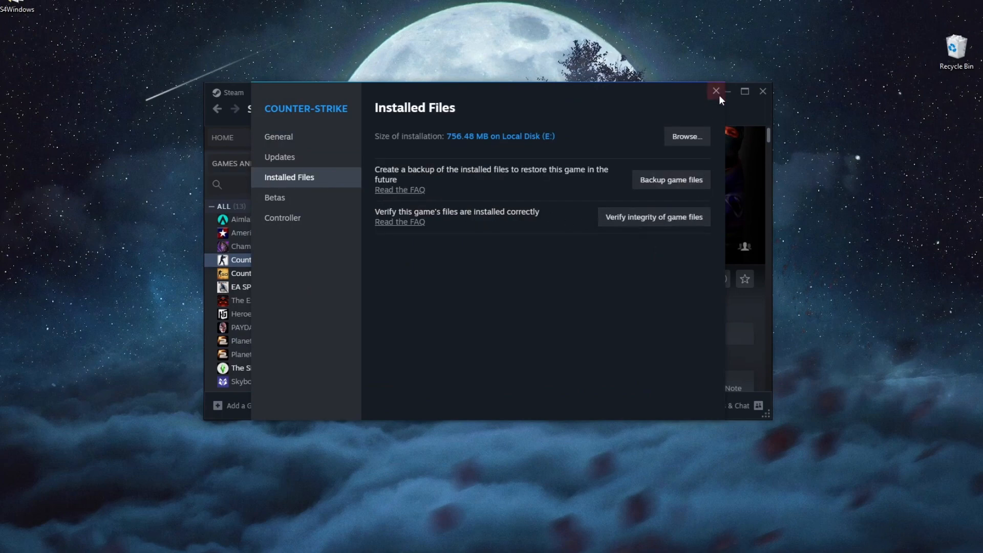
Step: Close Steam properties and open Grand Theft Auto V's options in the Epic library
{"action": "left_click", "coordinate": [716, 92]}
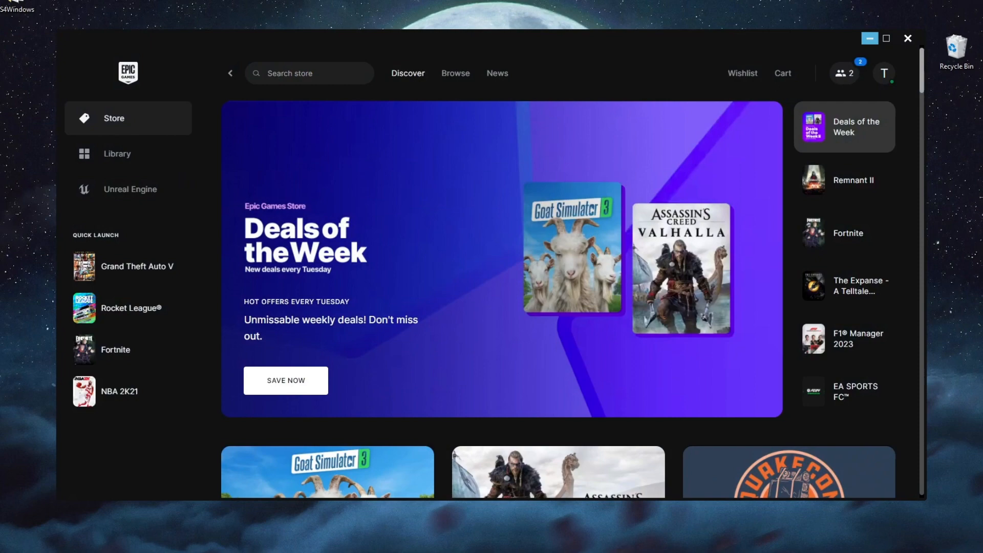
{"action": "left_click", "coordinate": [117, 154]}
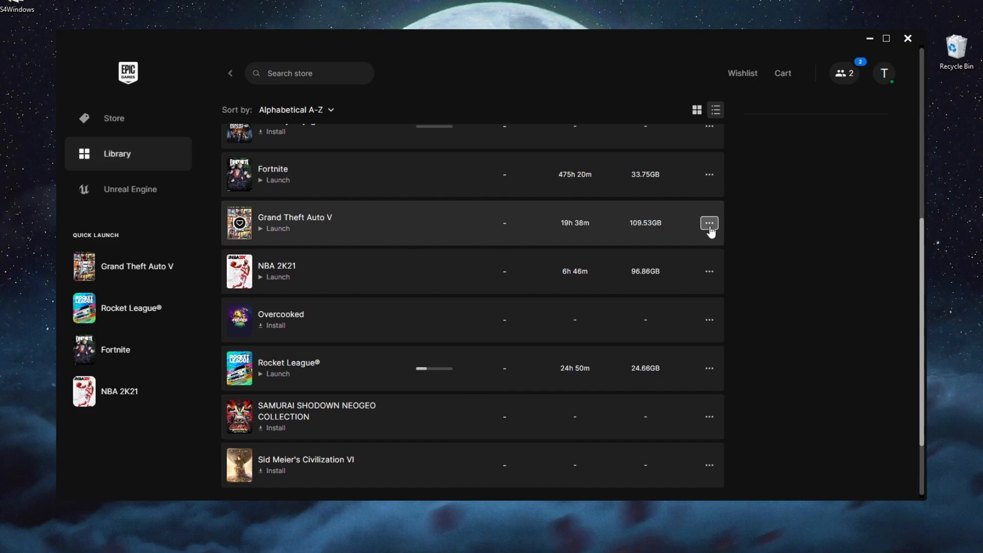
{"action": "left_click", "coordinate": [709, 223]}
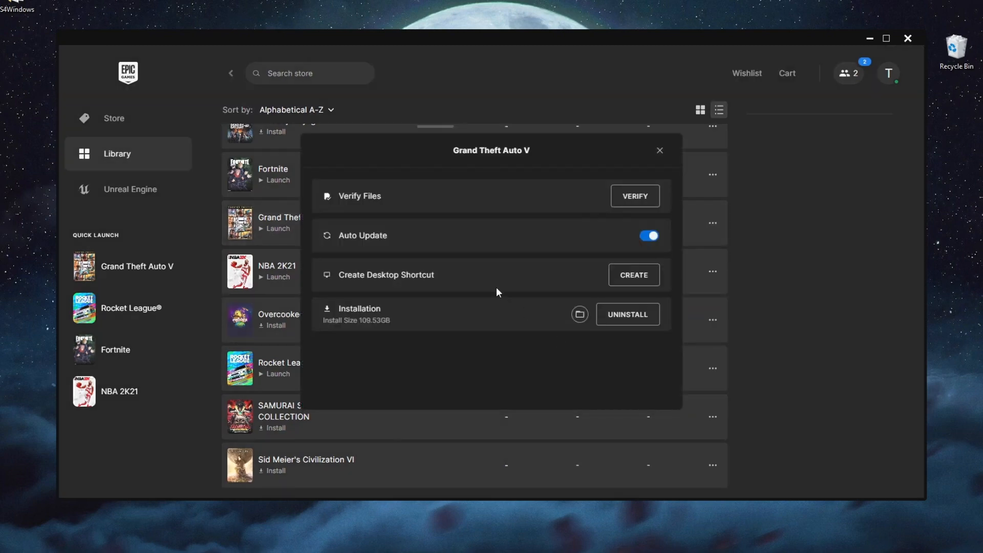
{"action": "mouse_move", "coordinate": [333, 202]}
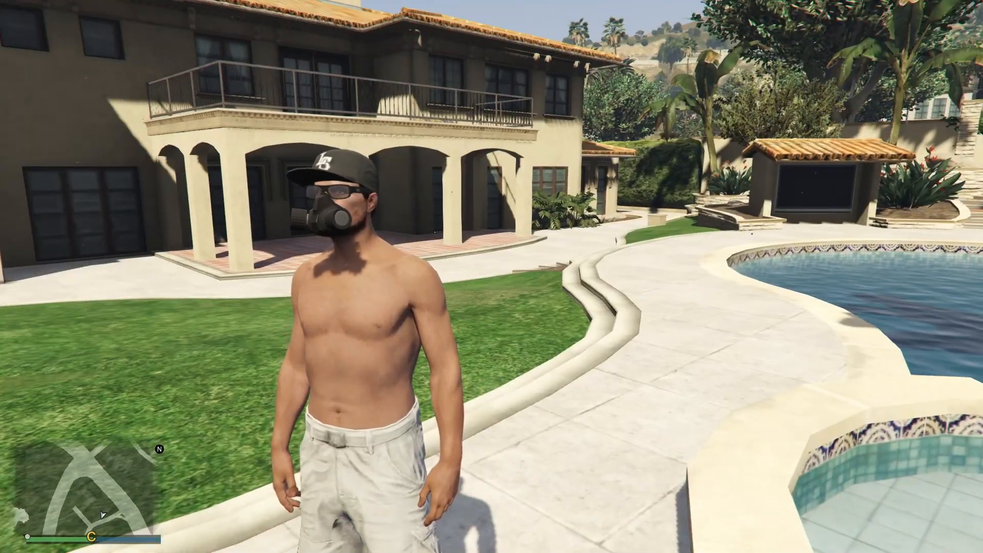
{"action": "mouse_move", "coordinate": [492, 276]}
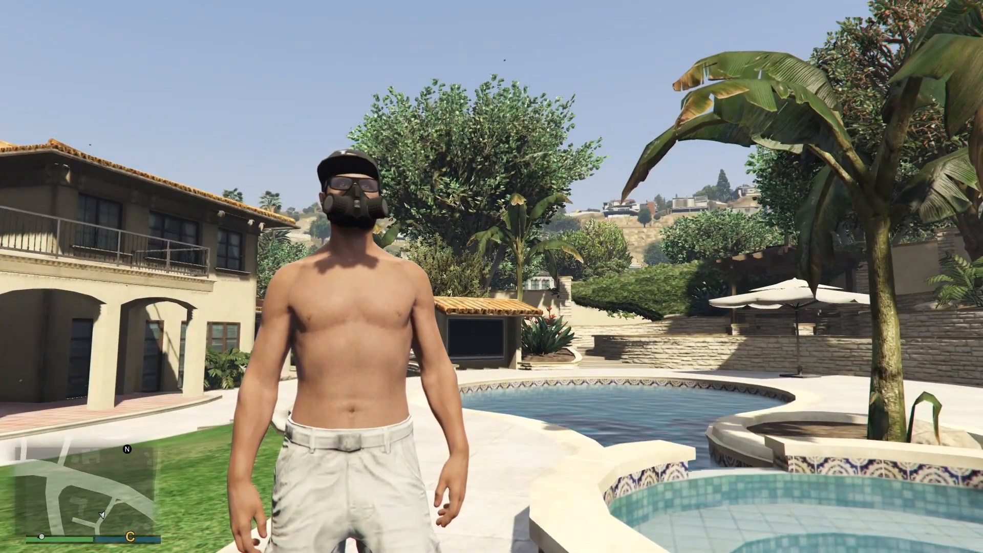